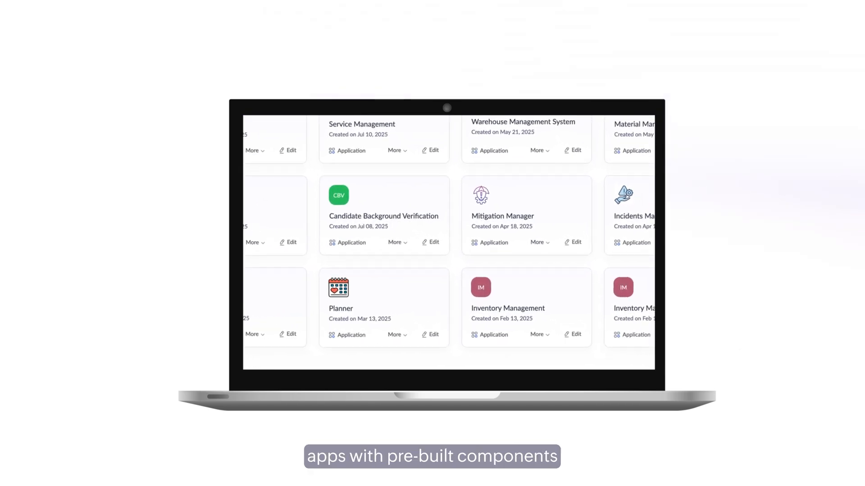
Step: Start building the Zylker ClaimIQ claims app from the entered description
scroll("down", 3)
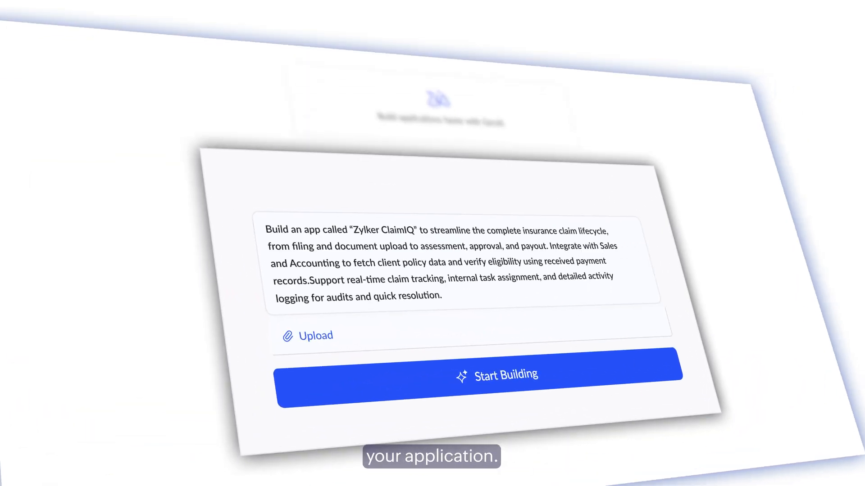
left_click(496, 375)
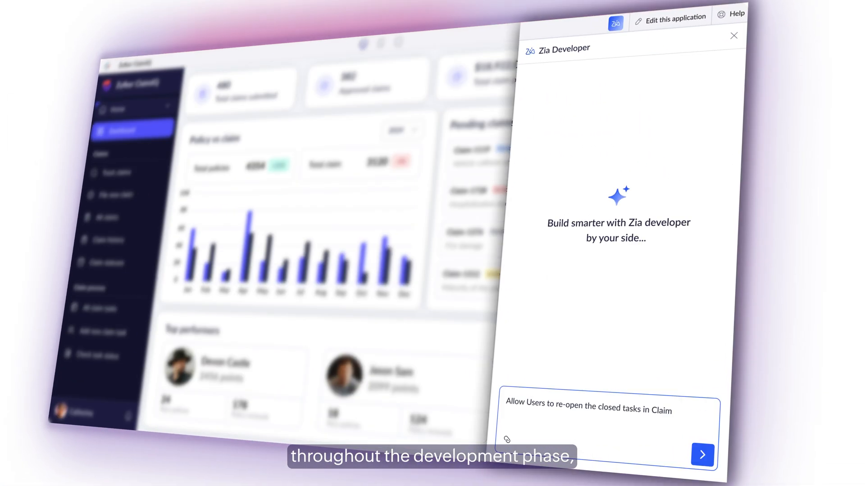
Step: Send Zia the reopen-closed-tasks request and bring up Zia in the Validate_Claim Deluge editor
left_click(701, 455)
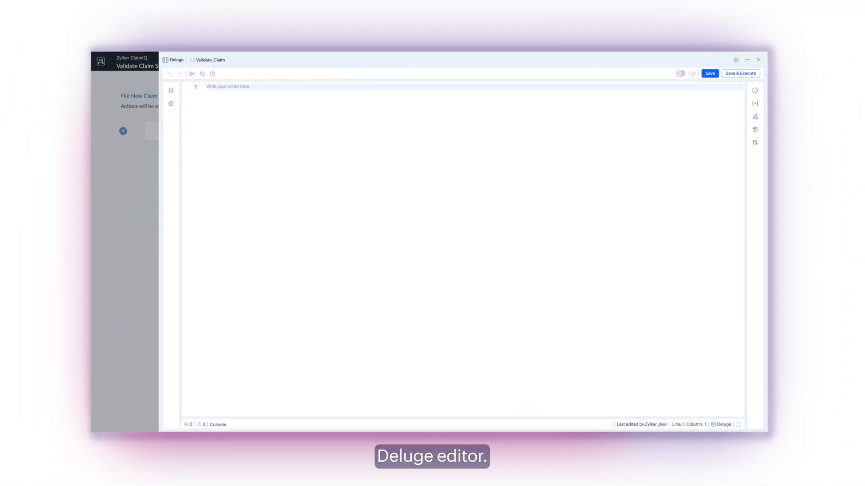
left_click(755, 116)
type("Write a script to fetch the customer list, Identify the customer by policyholder Name, and check if they've raised a claim in the last 30 days. If yes, display an")
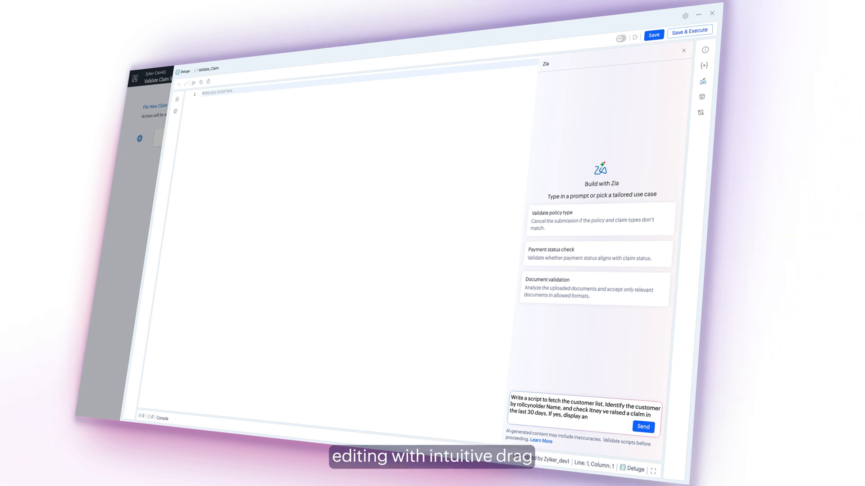
Step: Send Zia the request for a script checking a policyholder's claims in the last 30 days
left_click(643, 427)
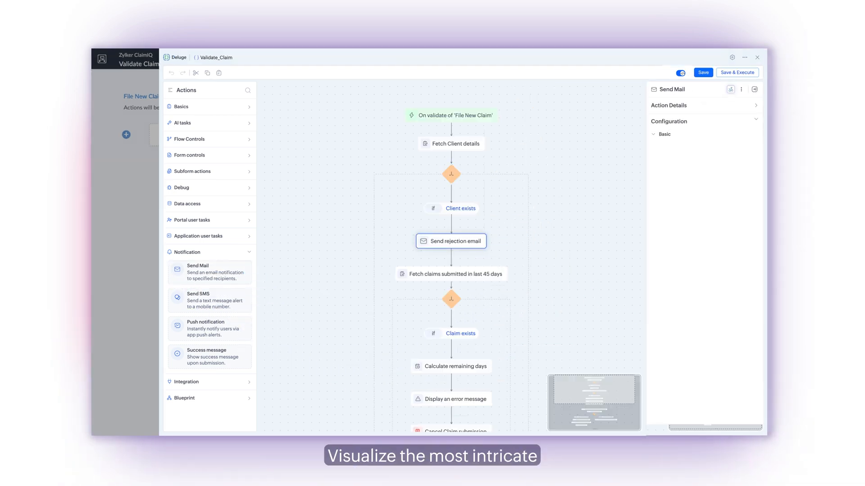
Step: Show the Send Mail configuration of the Send rejection email node in the visual builder
left_click(664, 134)
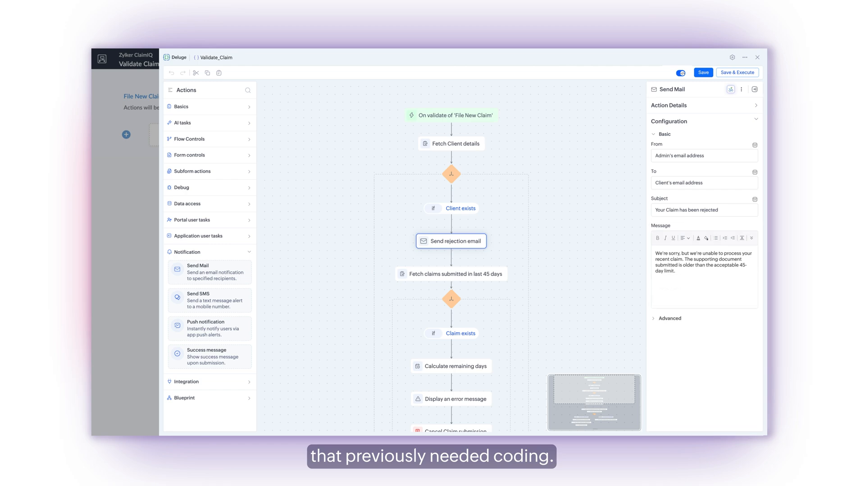